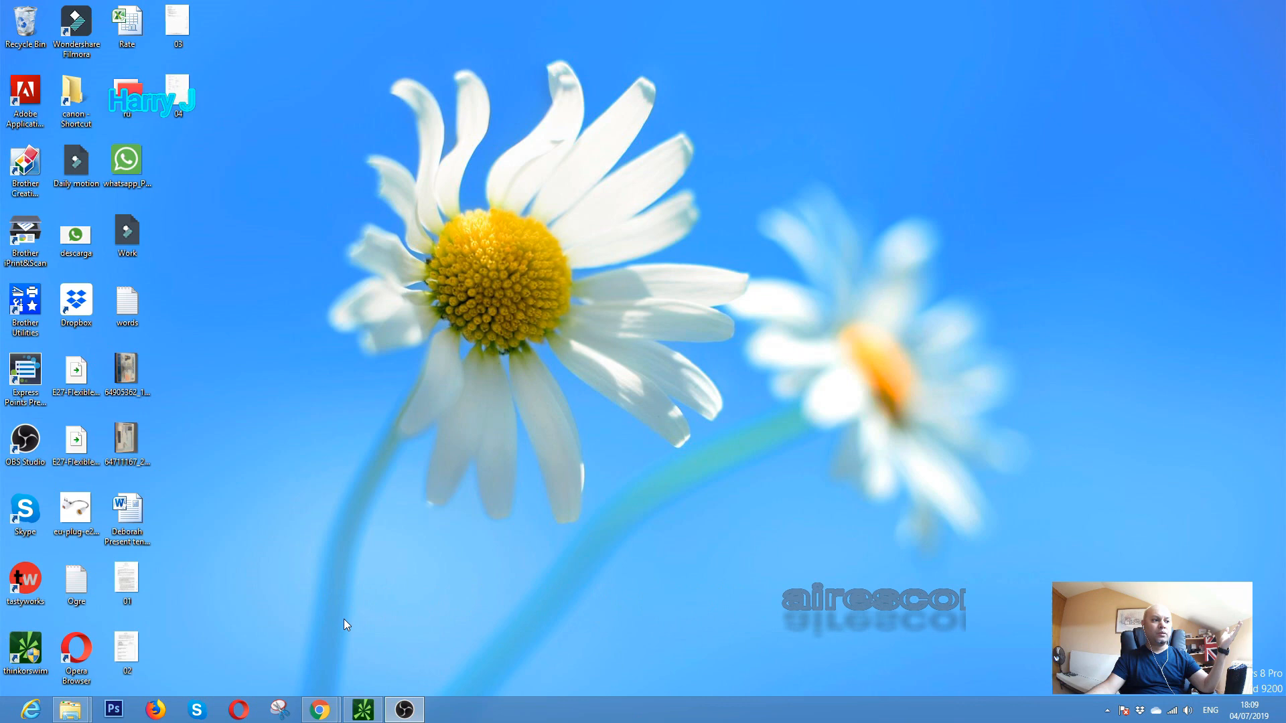
{"action": "mouse_move", "coordinate": [321, 708]}
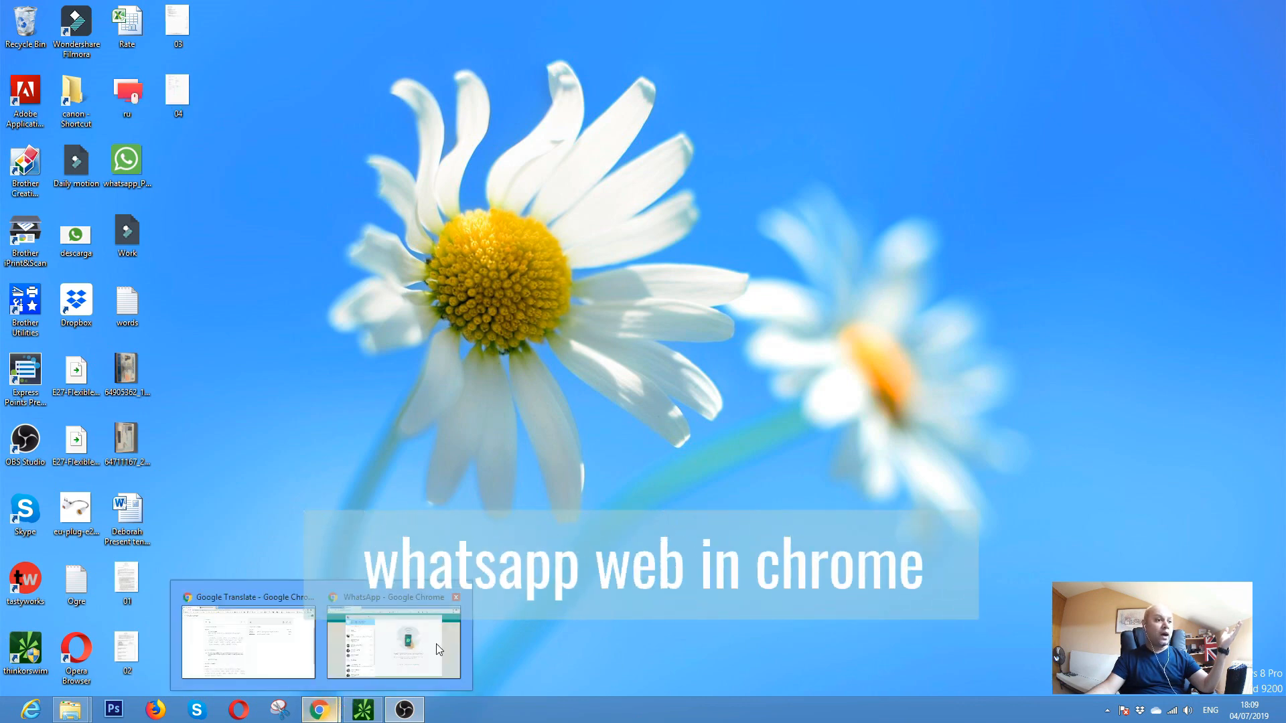
Step: Bring the WhatsApp Chrome window to the front from the taskbar preview
{"action": "left_click", "coordinate": [394, 644]}
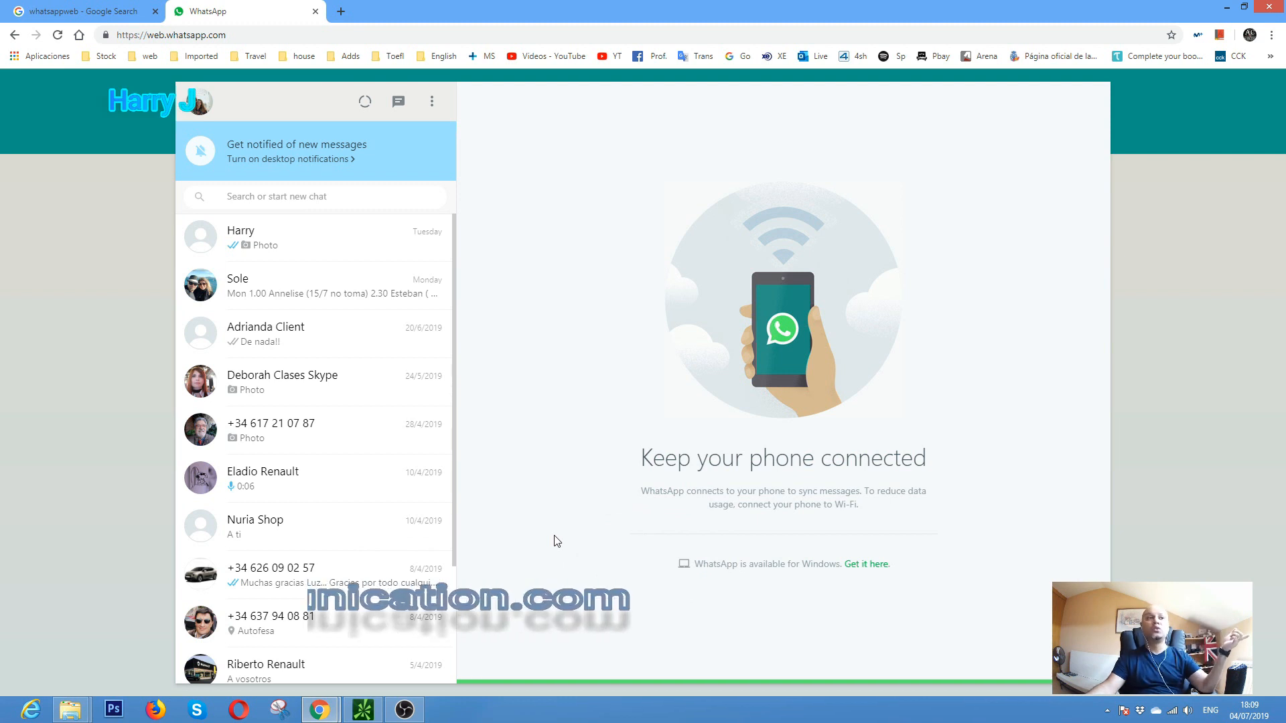
{"action": "mouse_move", "coordinate": [657, 224]}
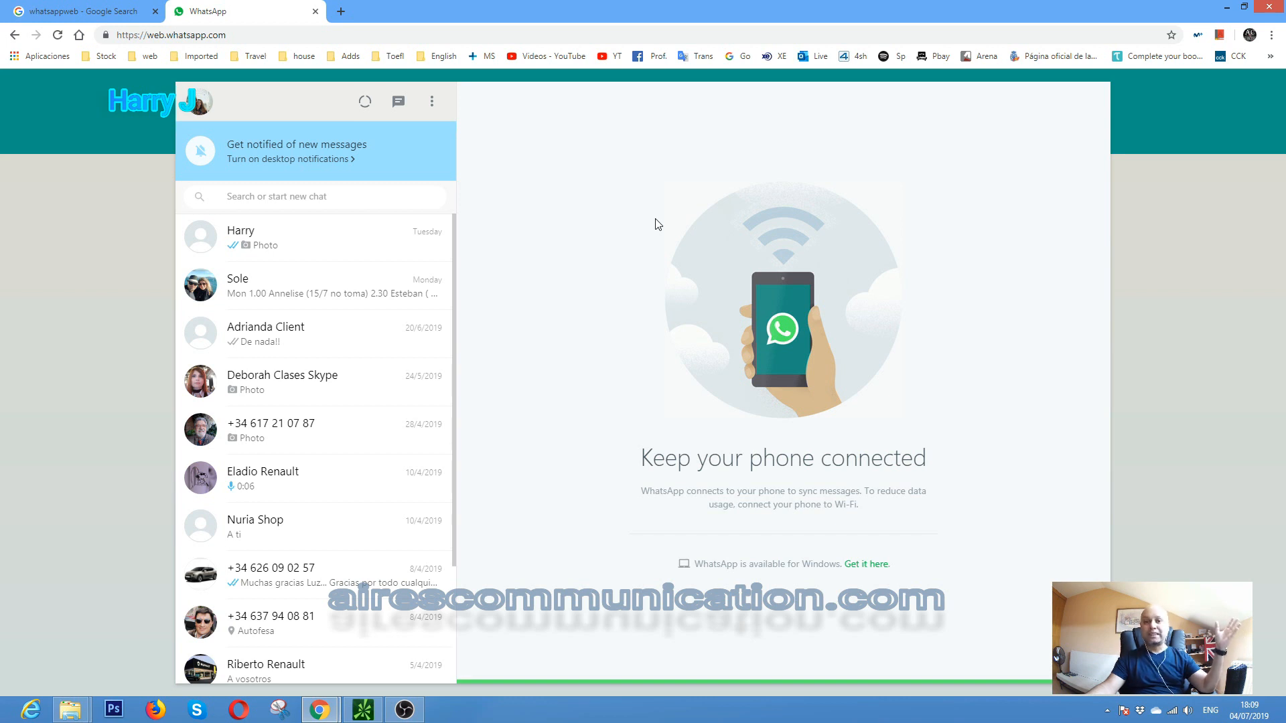
{"action": "mouse_move", "coordinate": [394, 389]}
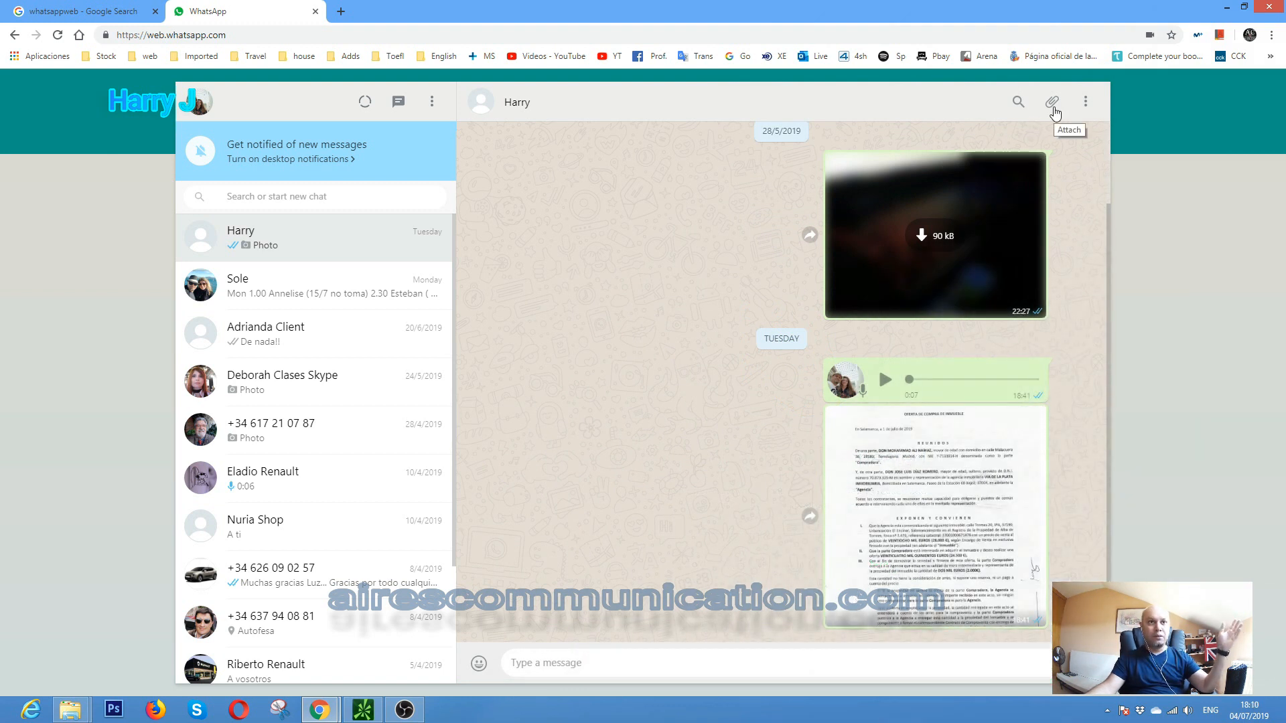
Step: Reveal the photo, camera, document and contact attachment choices in Harry's chat
{"action": "left_click", "coordinate": [1053, 102]}
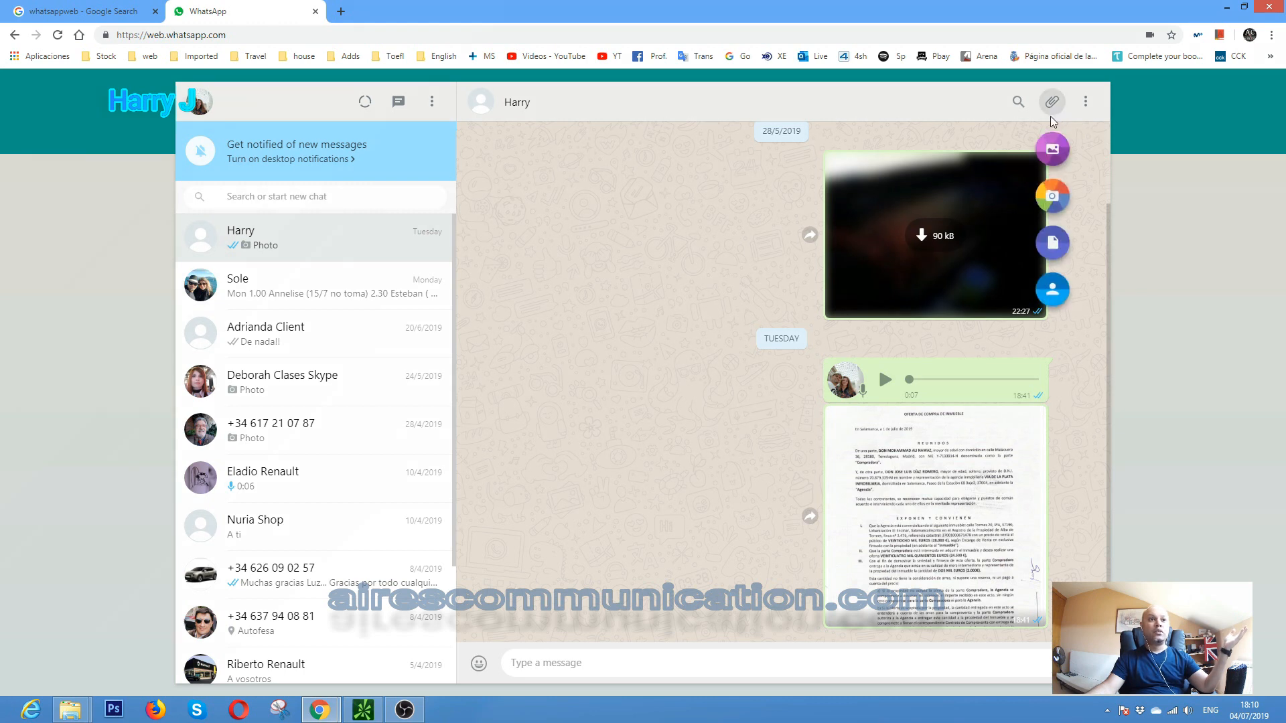
{"action": "mouse_move", "coordinate": [1053, 150]}
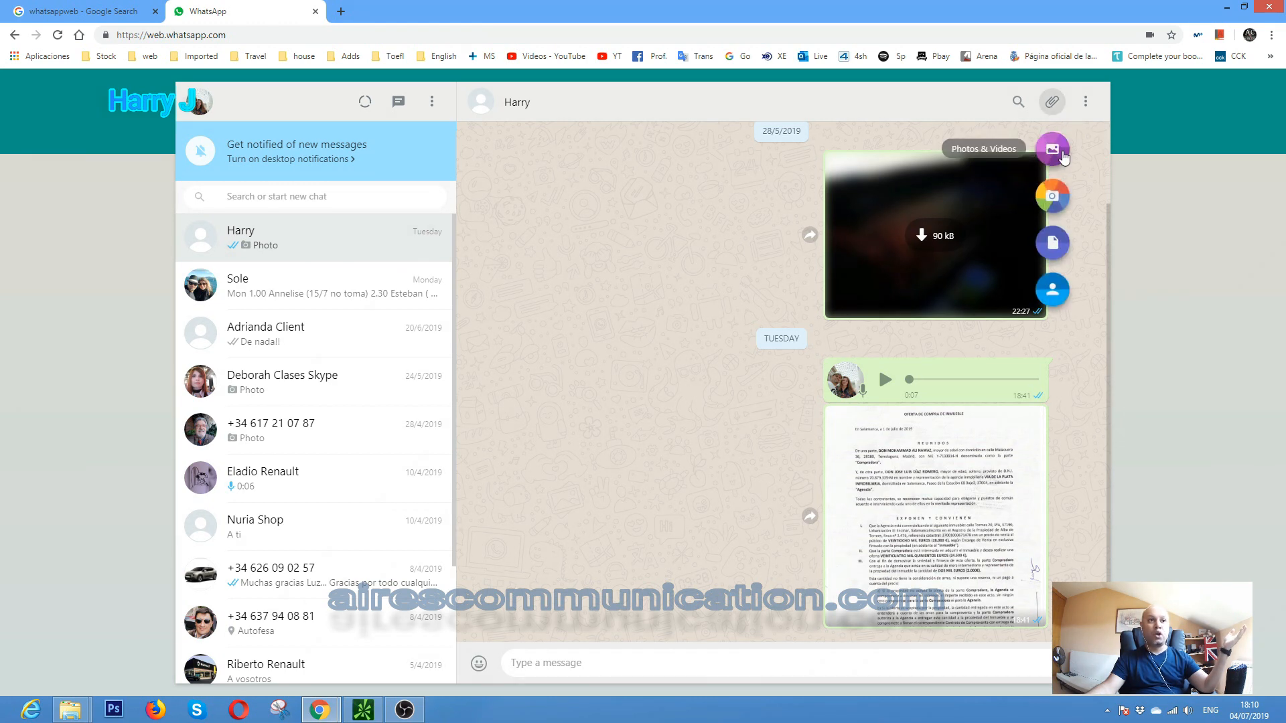
{"action": "mouse_move", "coordinate": [1053, 195]}
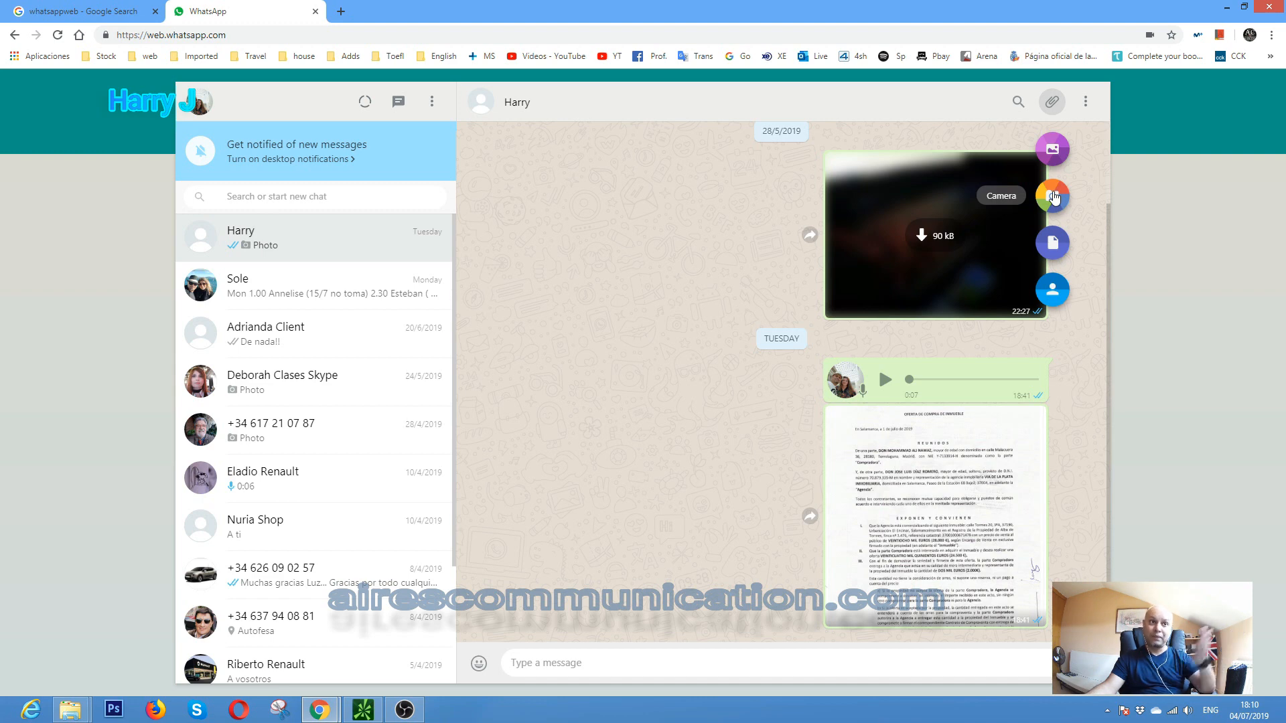
{"action": "mouse_move", "coordinate": [1052, 243]}
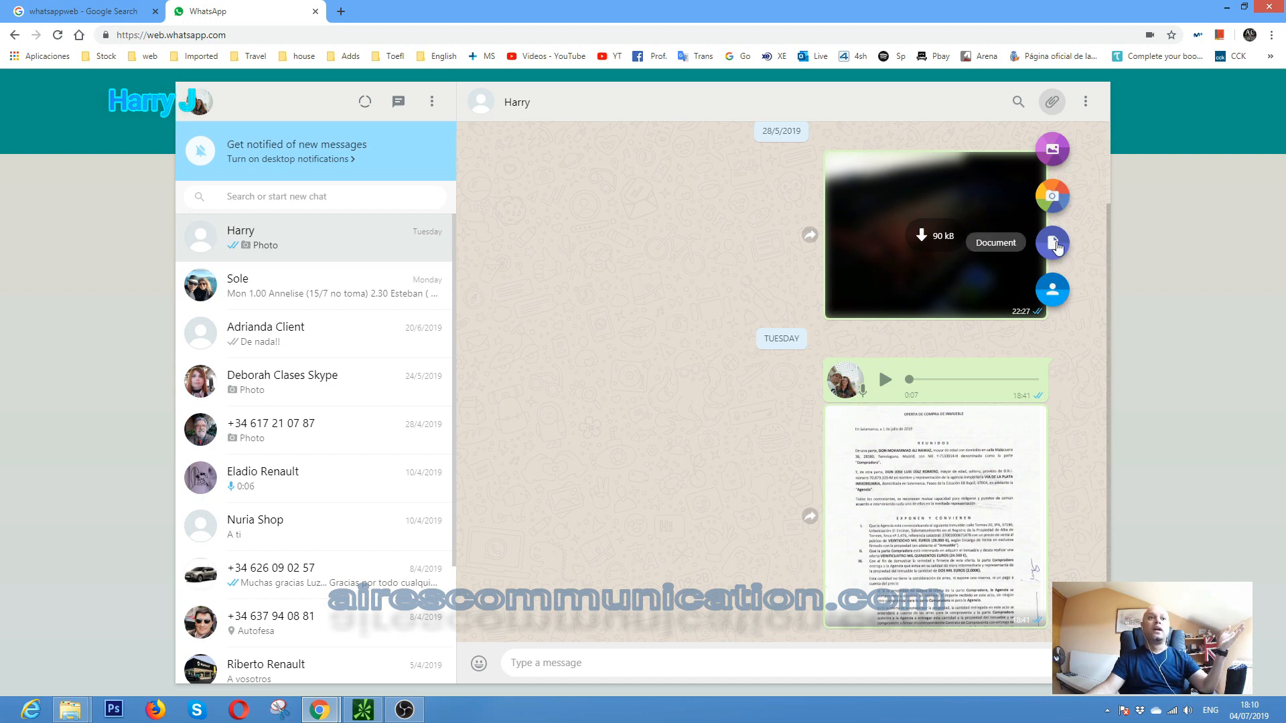
{"action": "mouse_move", "coordinate": [1053, 289]}
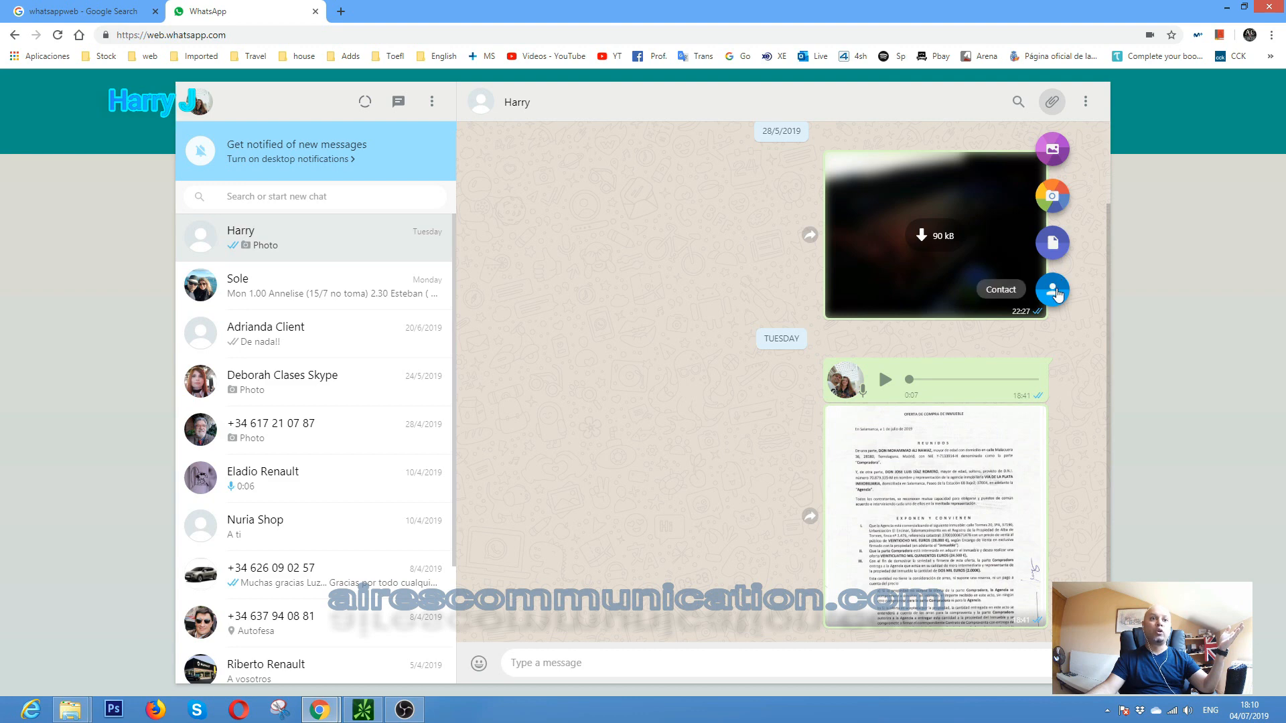
{"action": "mouse_move", "coordinate": [1053, 149]}
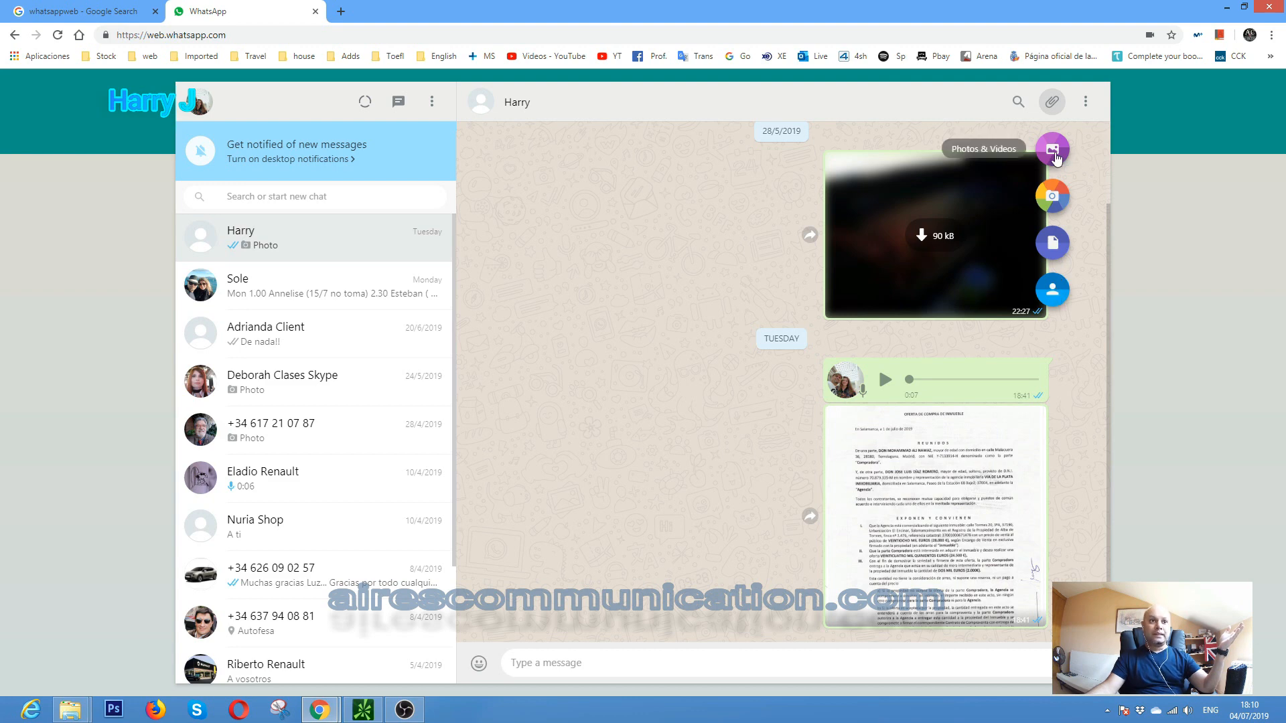
Step: Queue photo 01 and the whatsapp_PNG15 logo image in the preview and send both to Harry
{"action": "left_click", "coordinate": [1053, 148]}
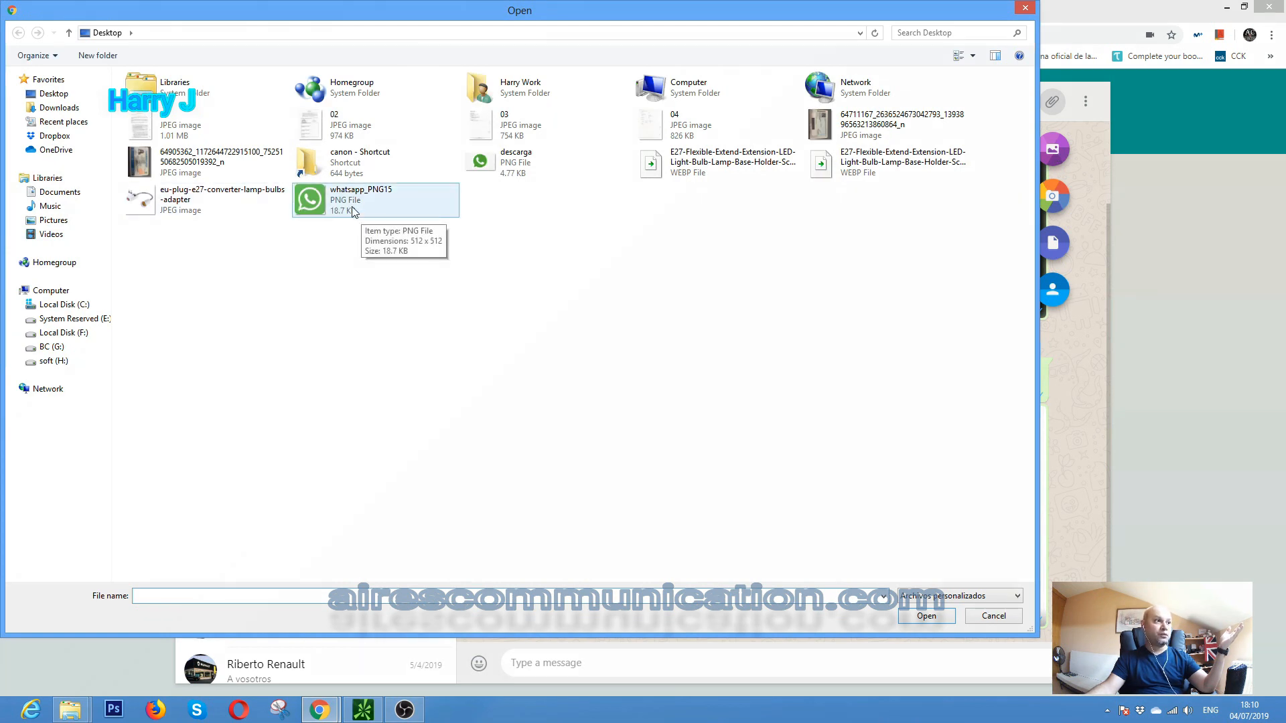
{"action": "mouse_move", "coordinate": [197, 131]}
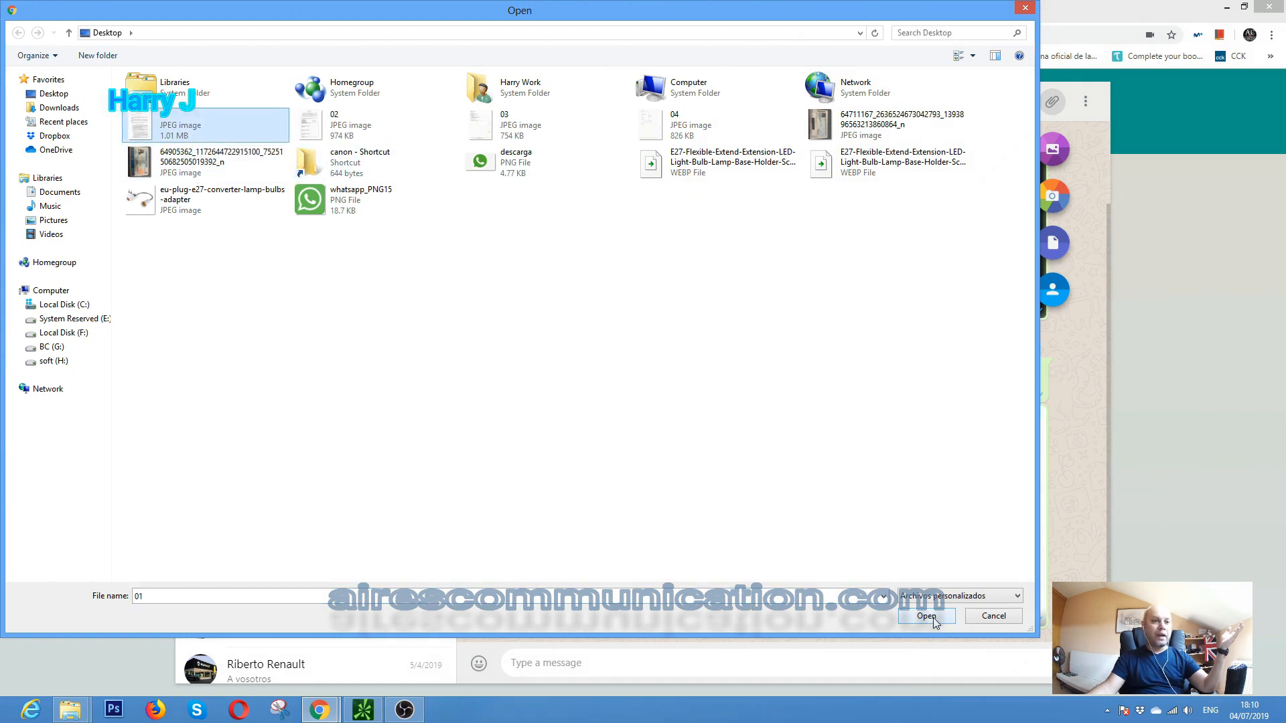
{"action": "left_click", "coordinate": [926, 616]}
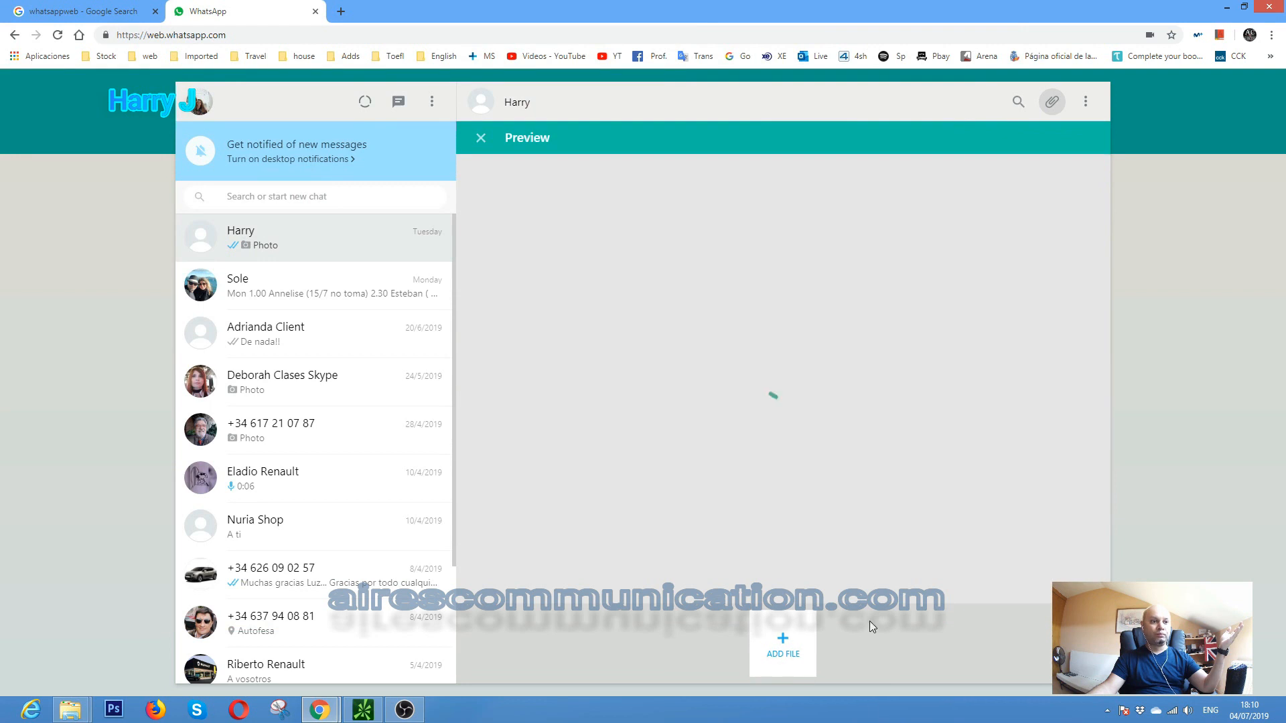
{"action": "left_click", "coordinate": [781, 645]}
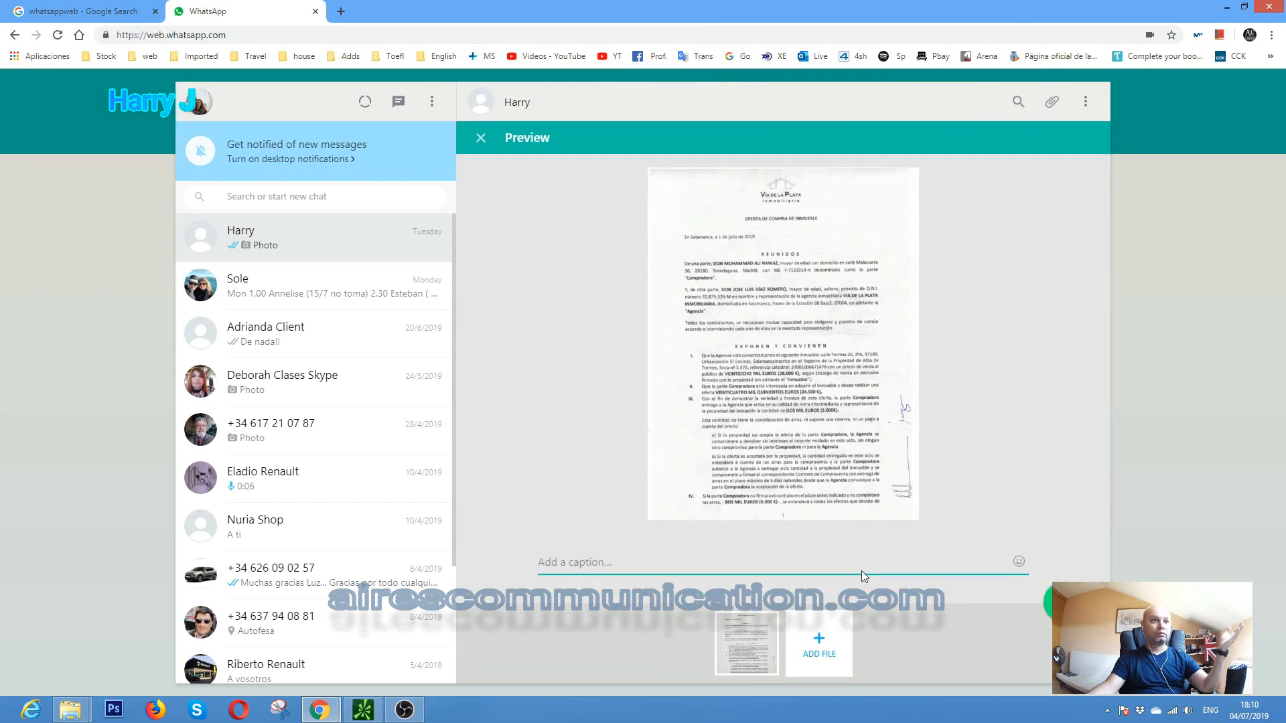
{"action": "mouse_move", "coordinate": [823, 640]}
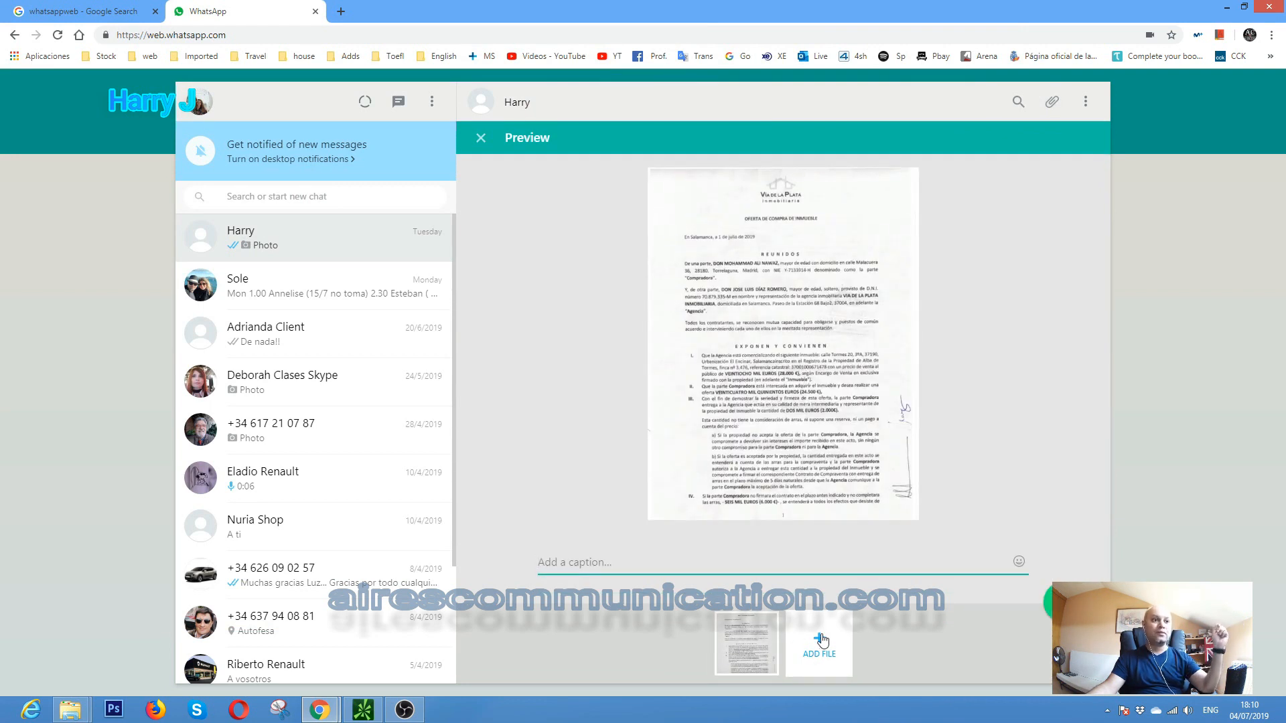
{"action": "left_click", "coordinate": [817, 654]}
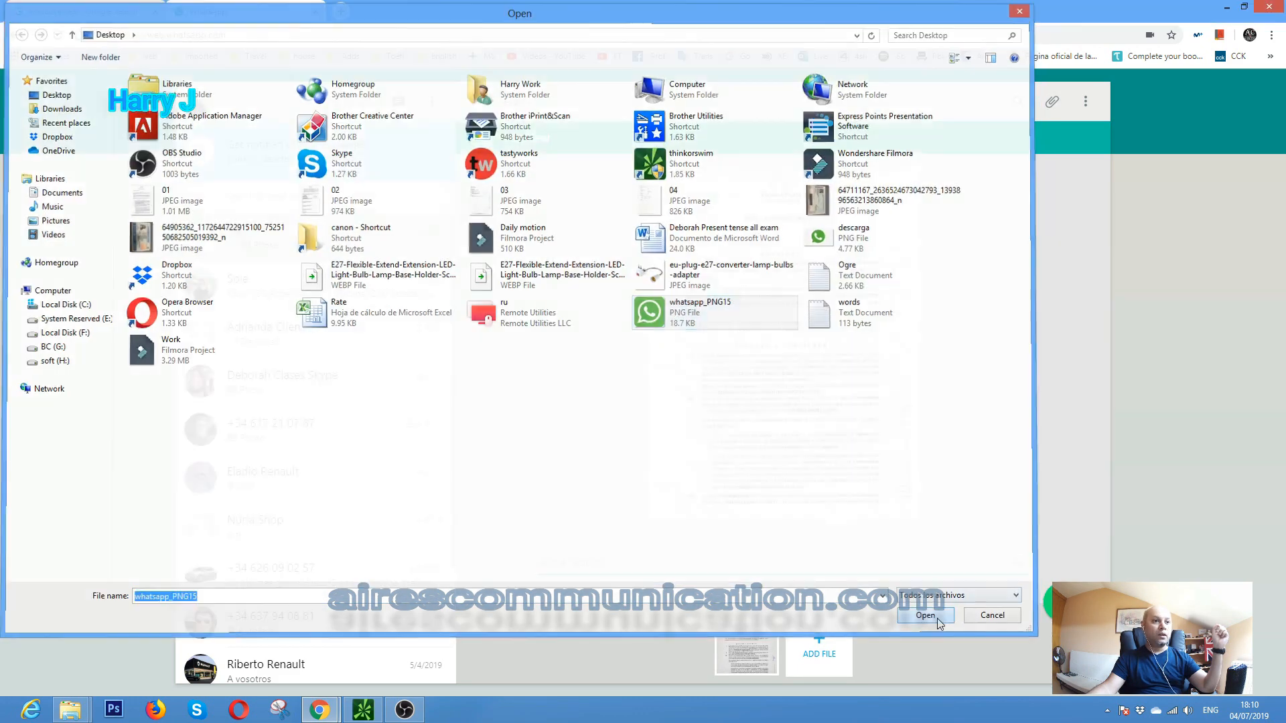
{"action": "left_click", "coordinate": [926, 615]}
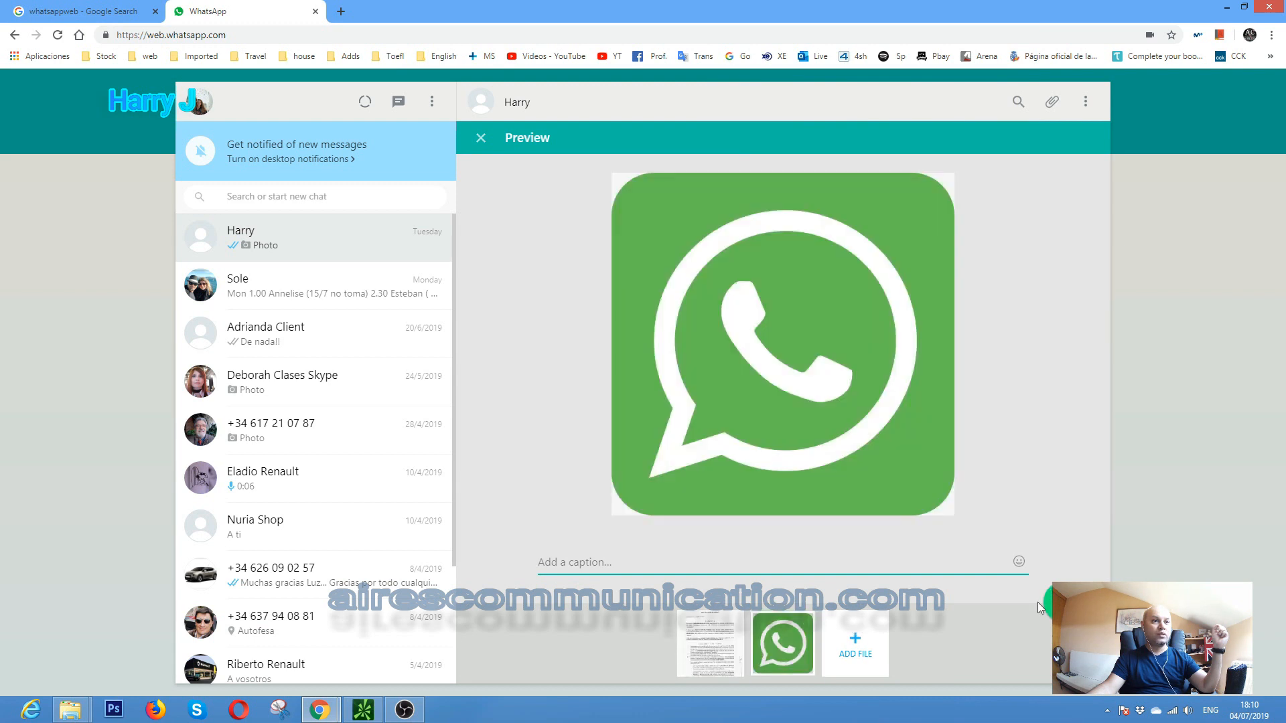
{"action": "left_click", "coordinate": [479, 136]}
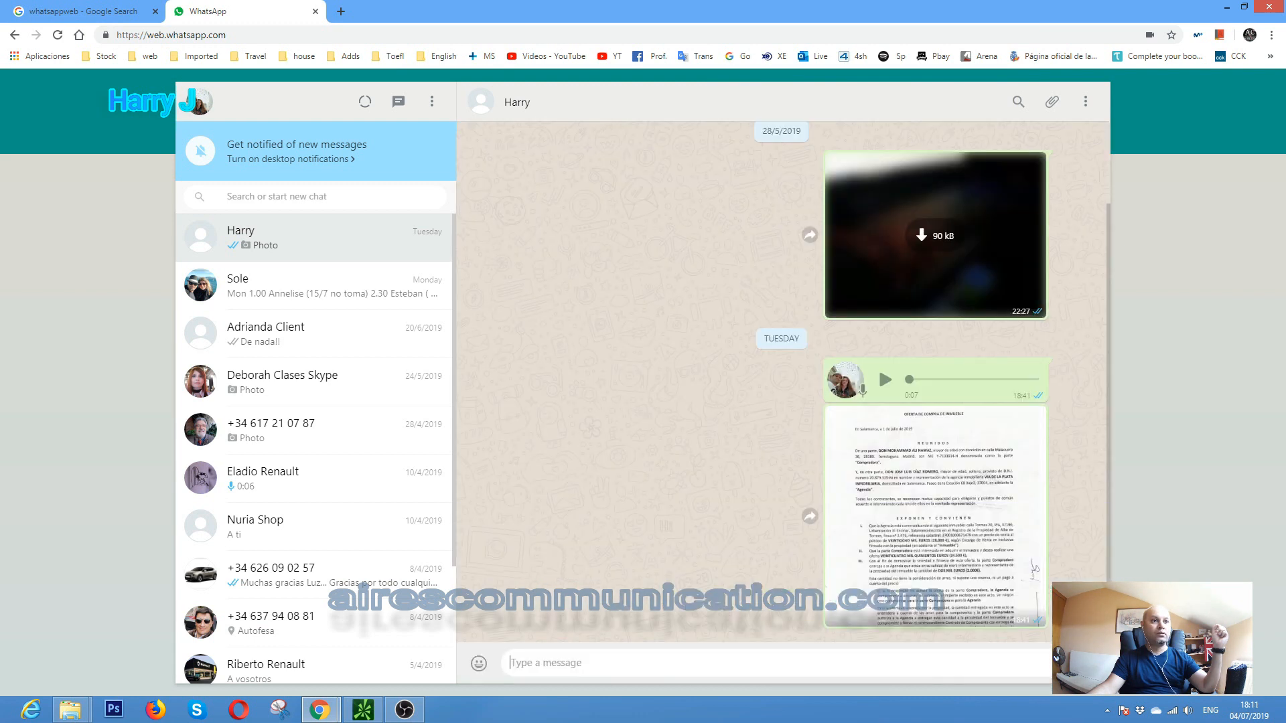
Step: Choose the Rate spreadsheet from the Desktop as a document attachment for Harry
{"action": "scroll", "scroll_direction": "down", "scroll_amount": 3}
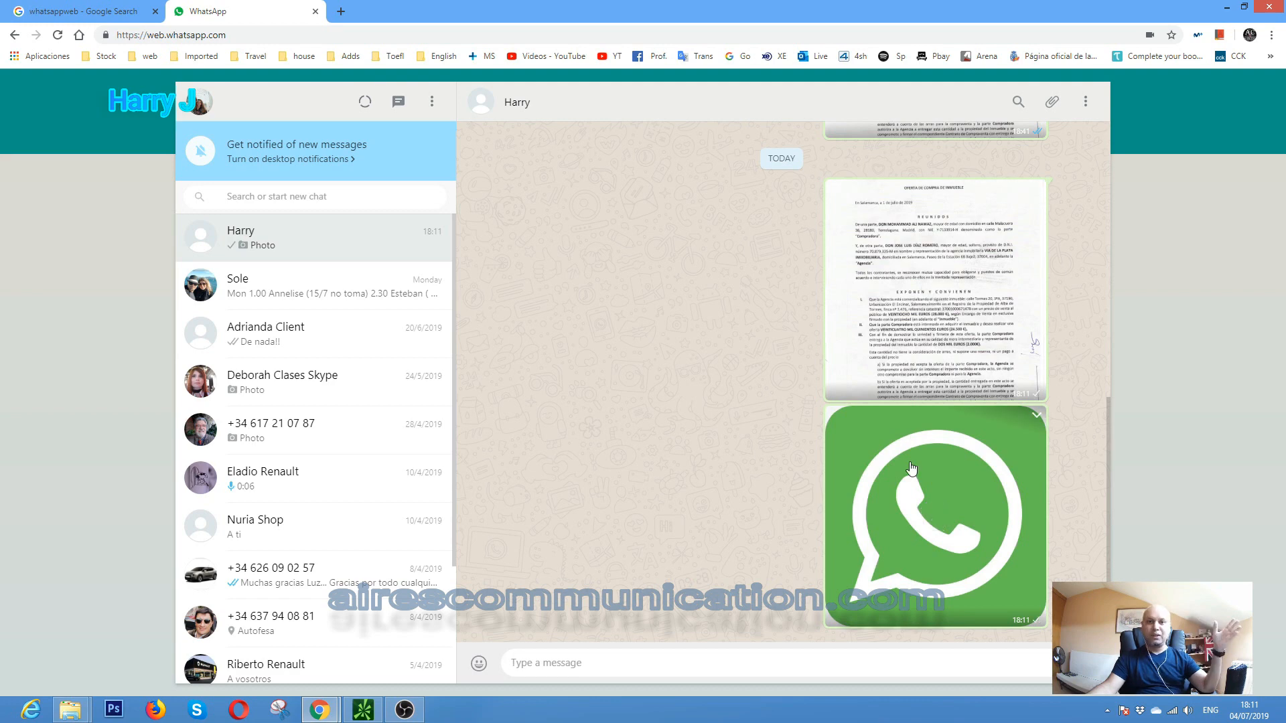
{"action": "left_click", "coordinate": [1053, 101]}
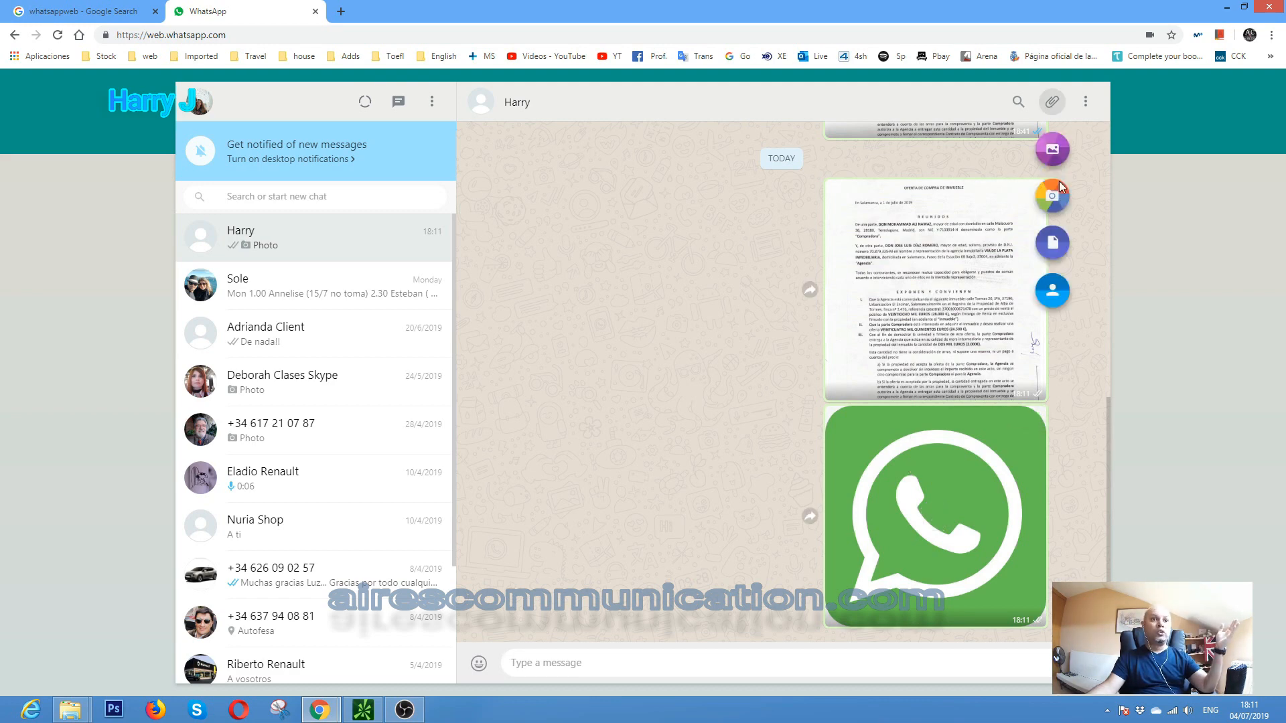
{"action": "mouse_move", "coordinate": [1053, 242]}
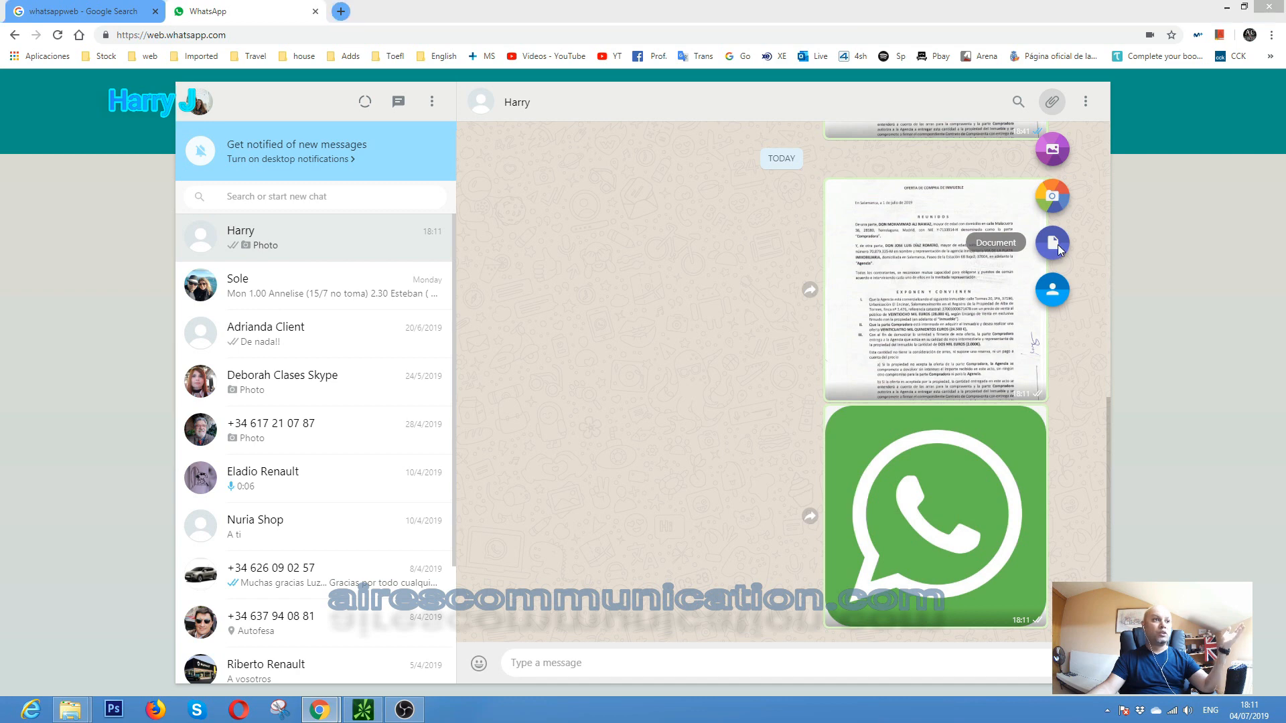
{"action": "left_click", "coordinate": [1053, 243]}
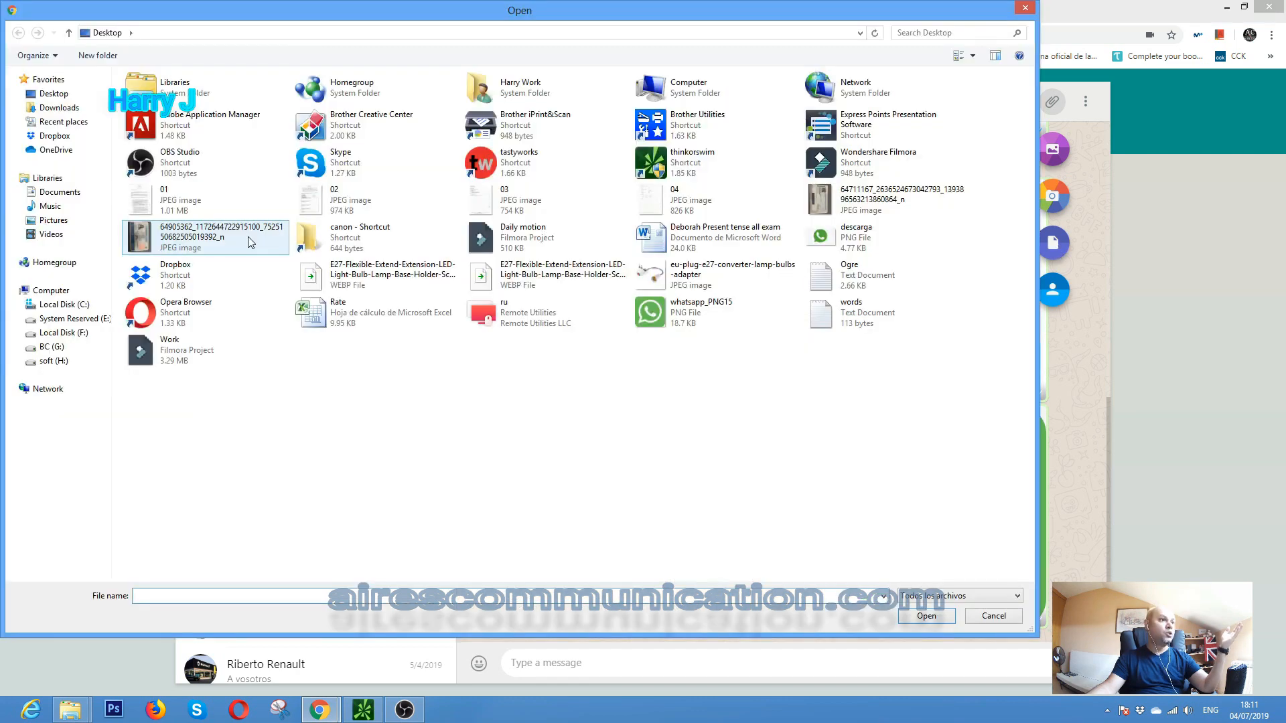
{"action": "mouse_move", "coordinate": [356, 316]}
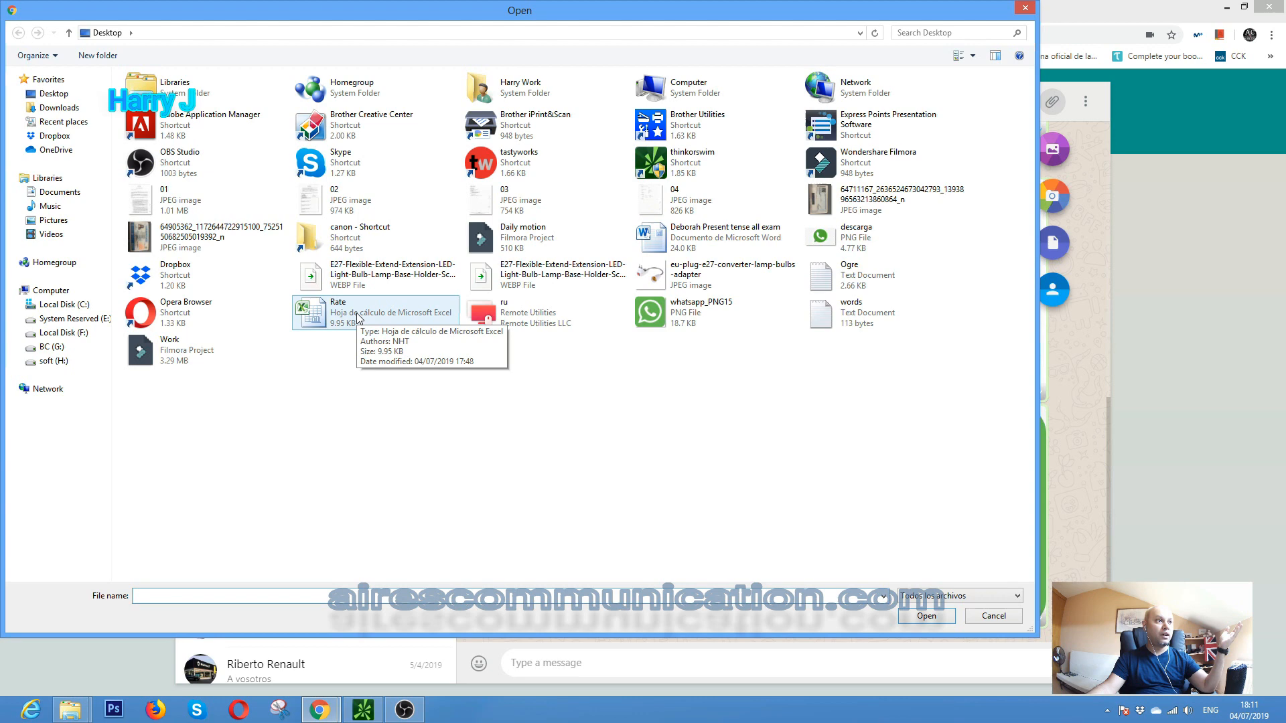
{"action": "left_click", "coordinate": [375, 312]}
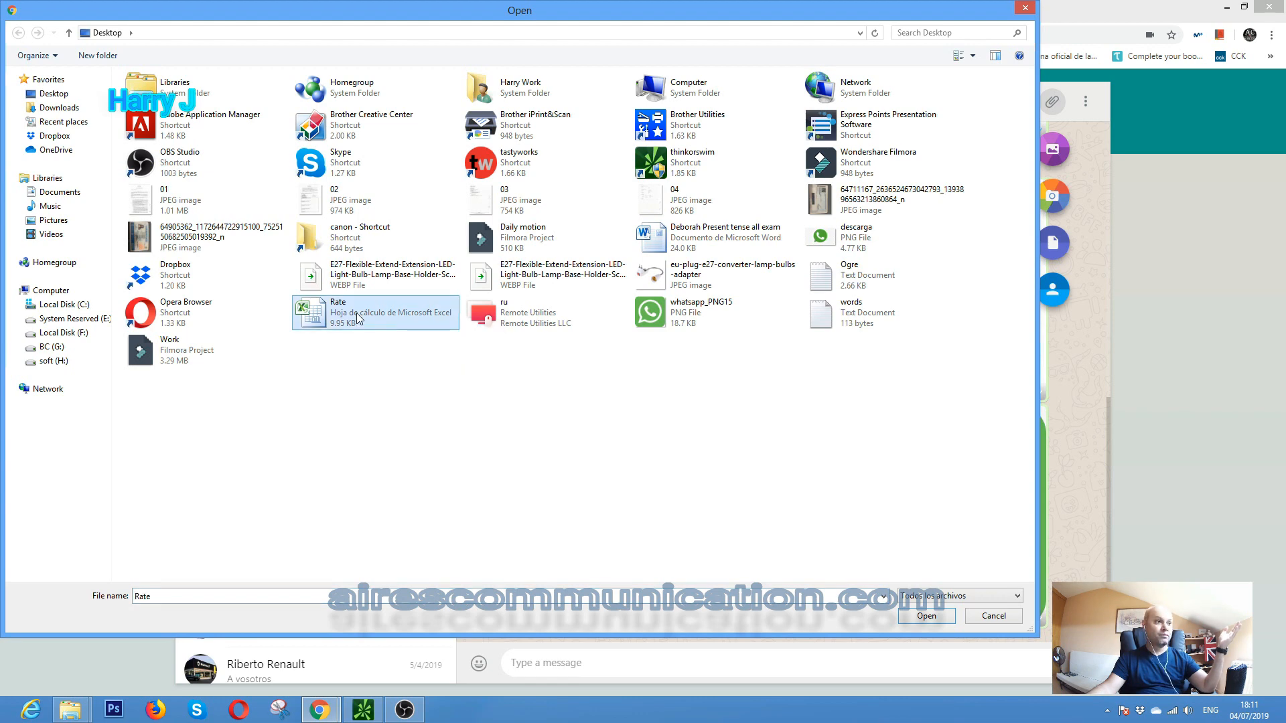
{"action": "left_click", "coordinate": [926, 616]}
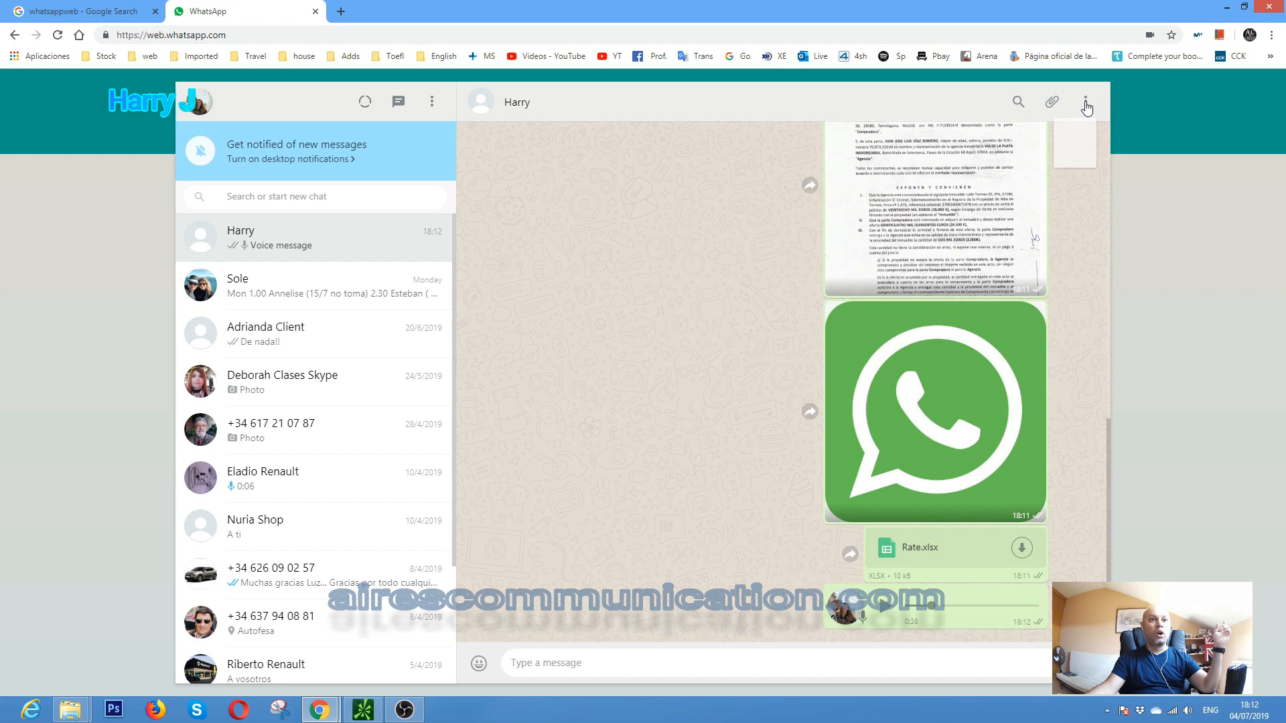
Step: Show Harry's contact information from the chat's three-dot menu
{"action": "left_click", "coordinate": [1085, 102]}
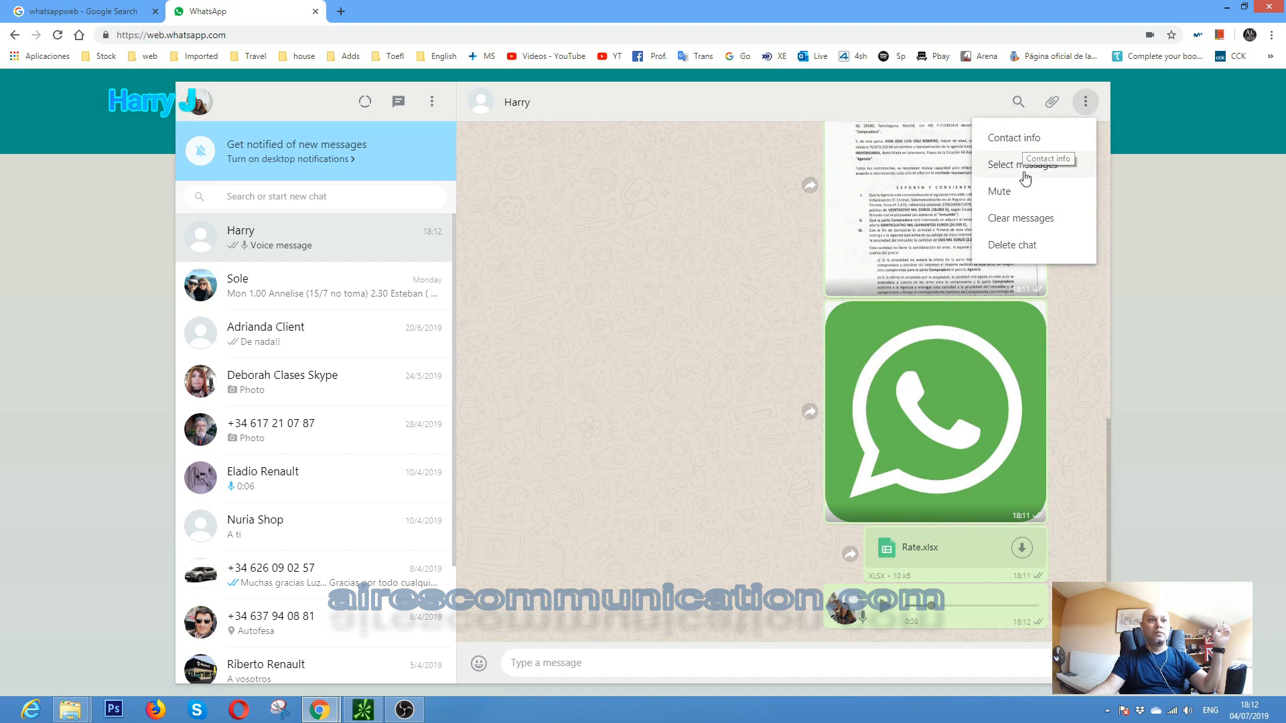
{"action": "mouse_move", "coordinate": [1029, 251]}
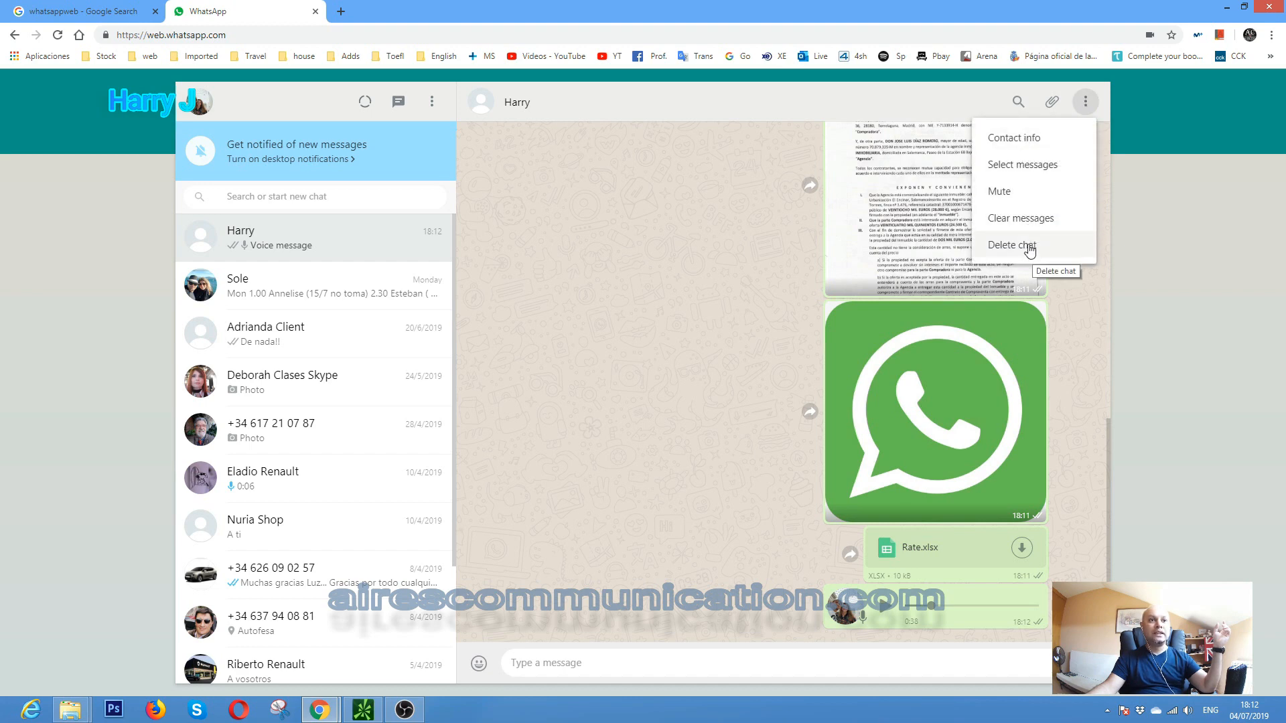
{"action": "mouse_move", "coordinate": [915, 113]}
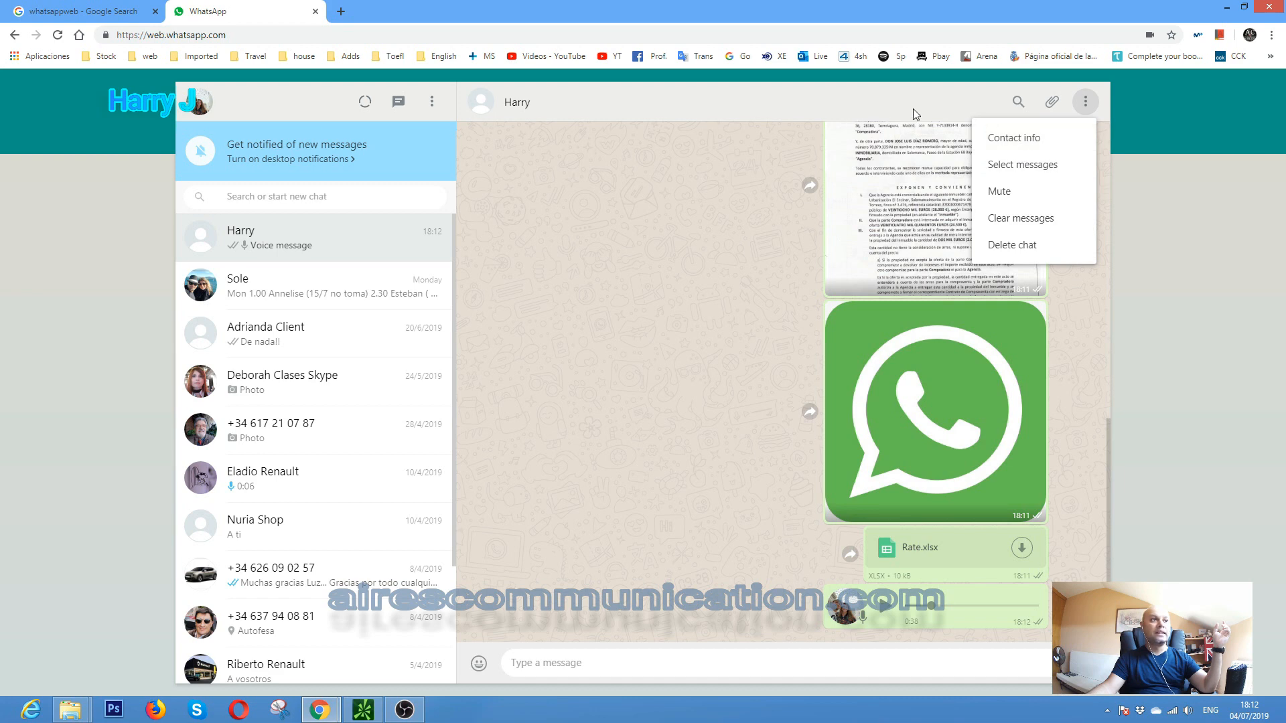
{"action": "left_click", "coordinate": [1014, 137]}
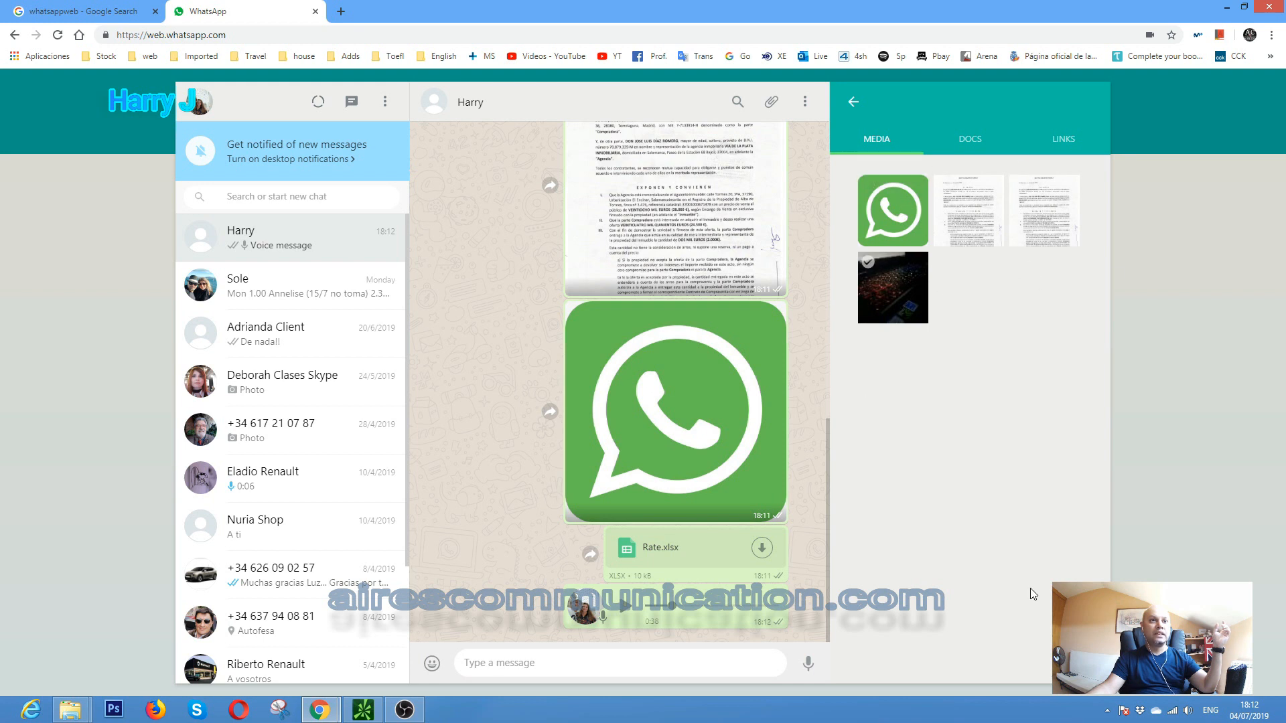
Step: Browse the Docs and Links tabs of Harry's shared media, then return to the contact overview
{"action": "left_click", "coordinate": [970, 138]}
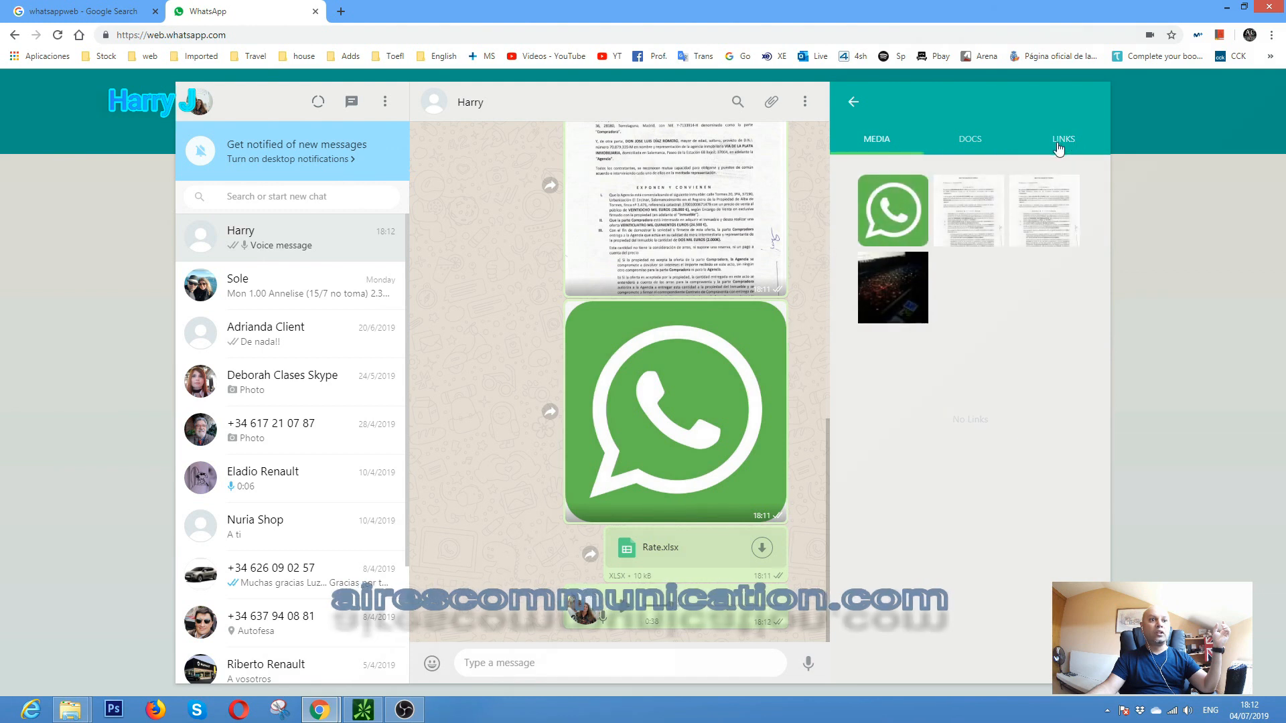
{"action": "left_click", "coordinate": [1062, 138]}
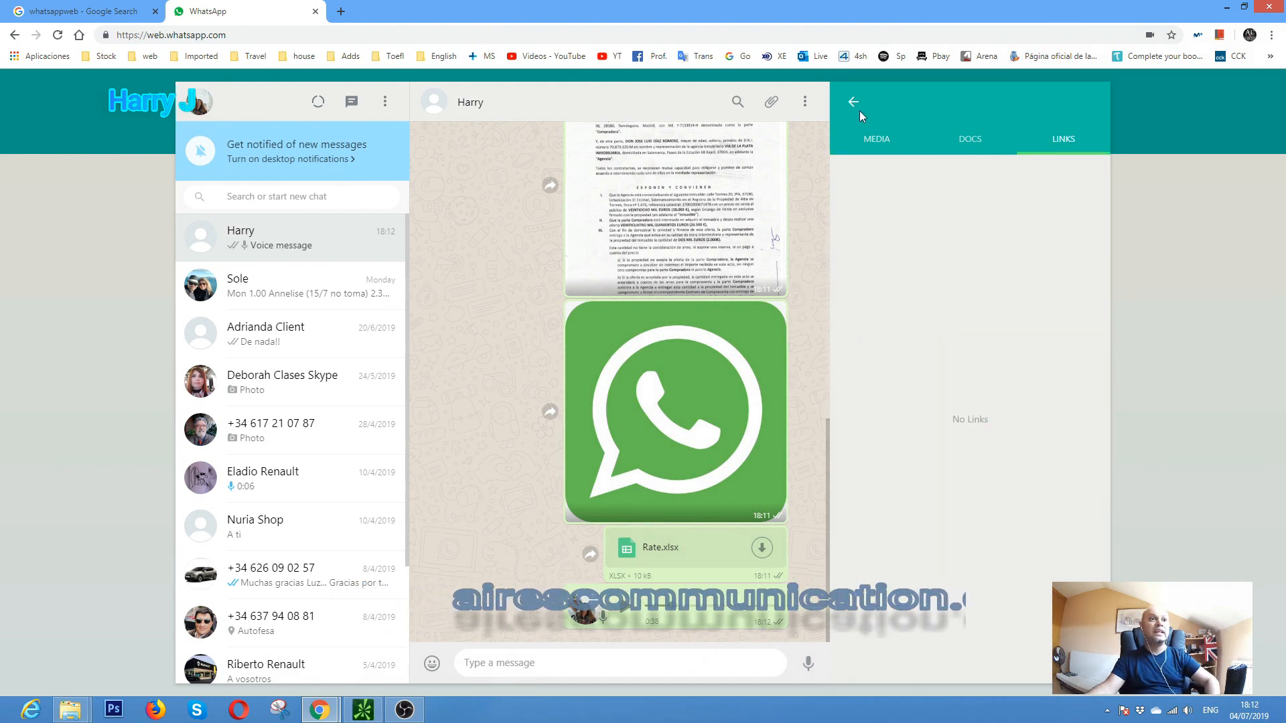
{"action": "left_click", "coordinate": [853, 102]}
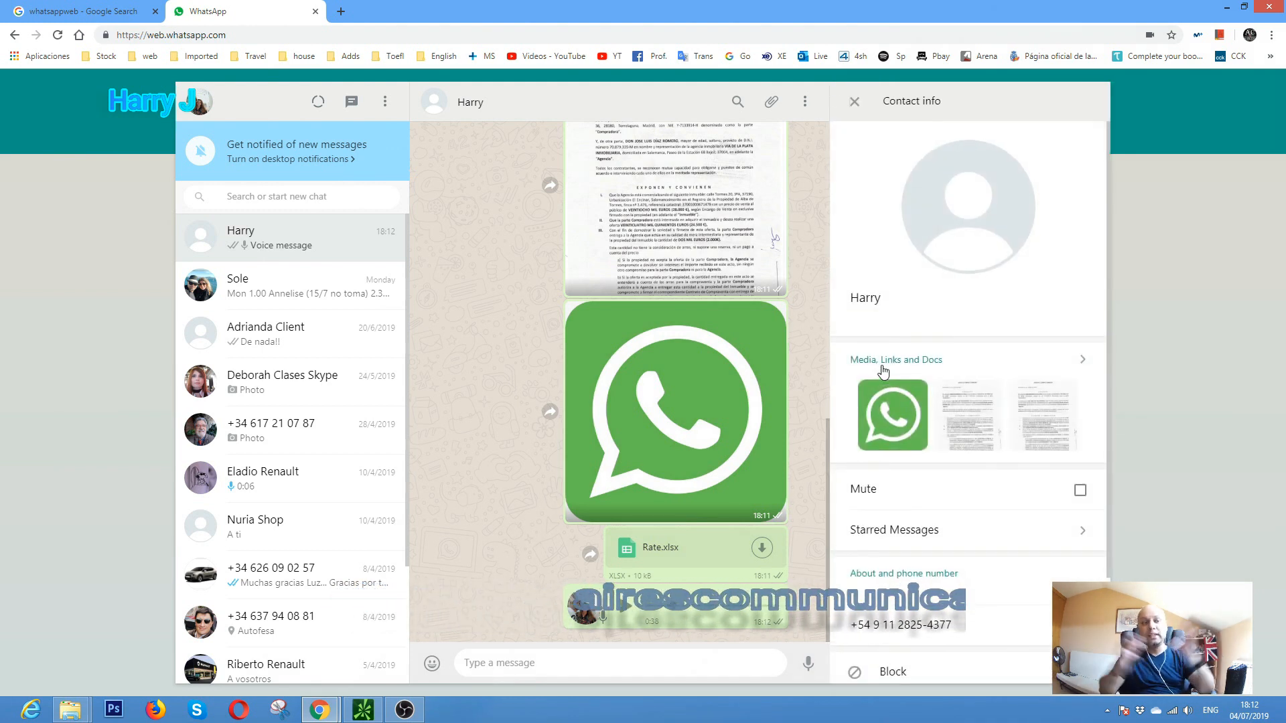